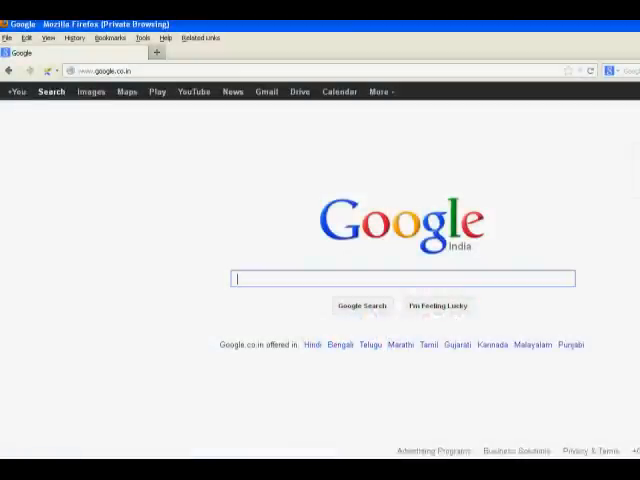
- Search Google for 'google plus' and reach the Google+ sign-in page from the results
type("indian seo co")
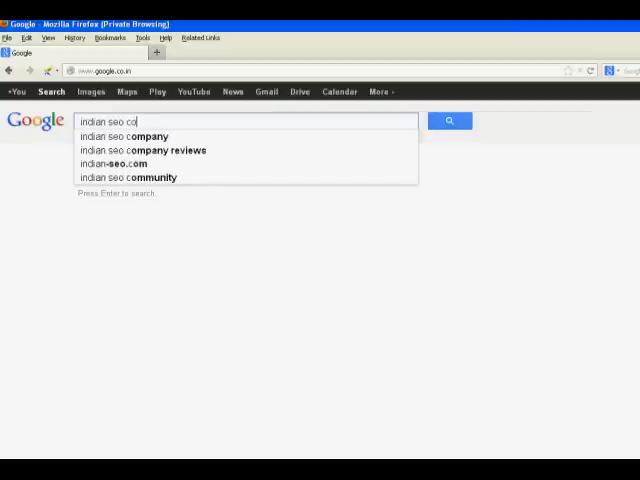
type("mpany")
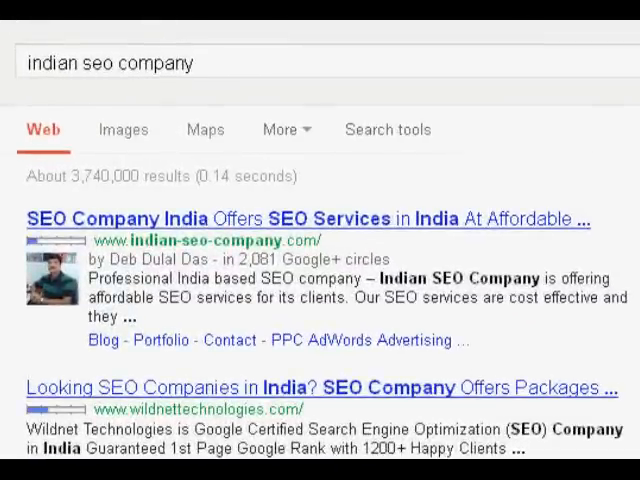
left_click_drag(30, 218, 130, 316)
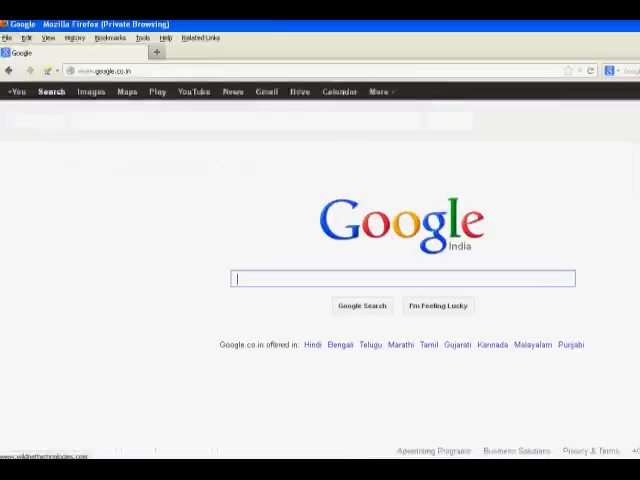
type("google plus")
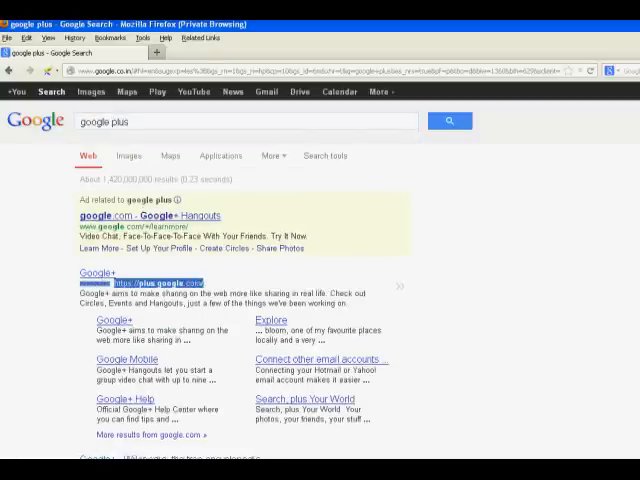
left_click(96, 276)
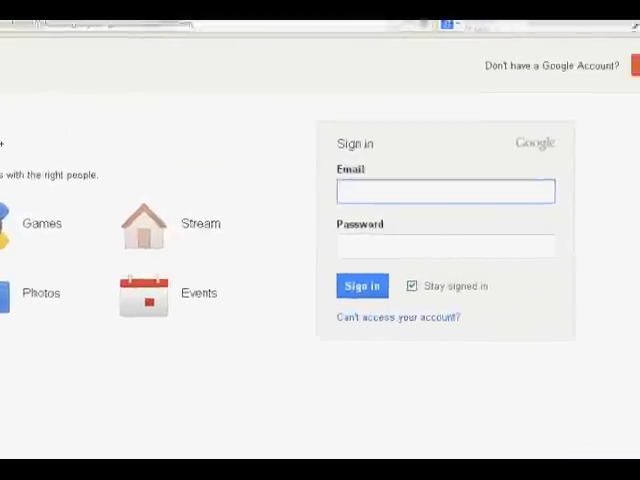
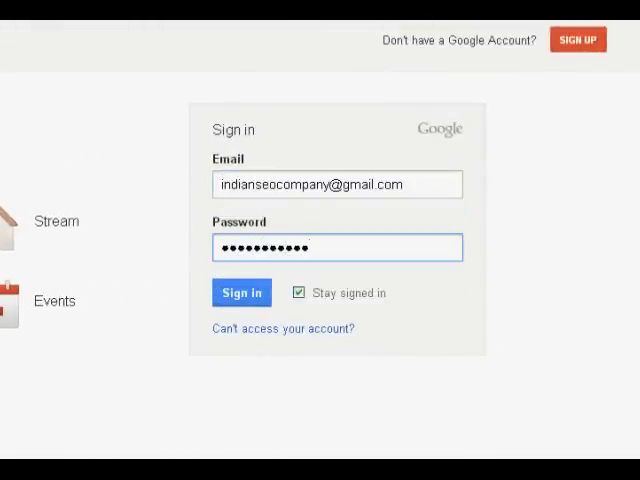
- Sign in to Google+ with the Indian SEO company's account
left_click(242, 292)
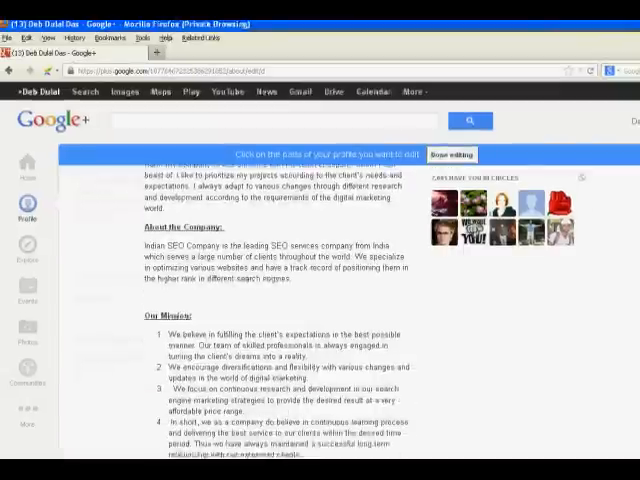
scroll("down", 3)
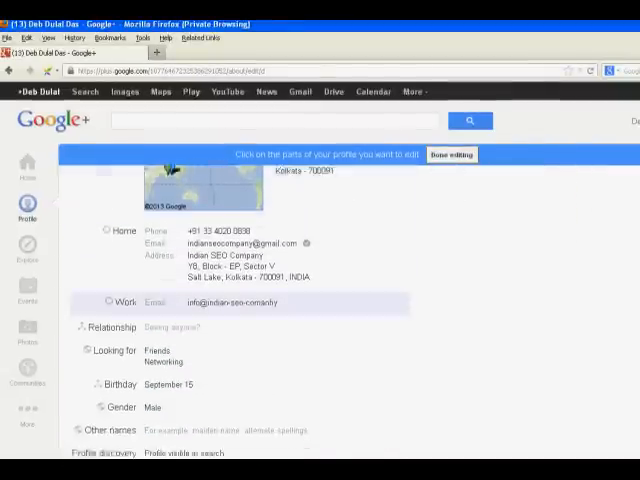
scroll("down", 3)
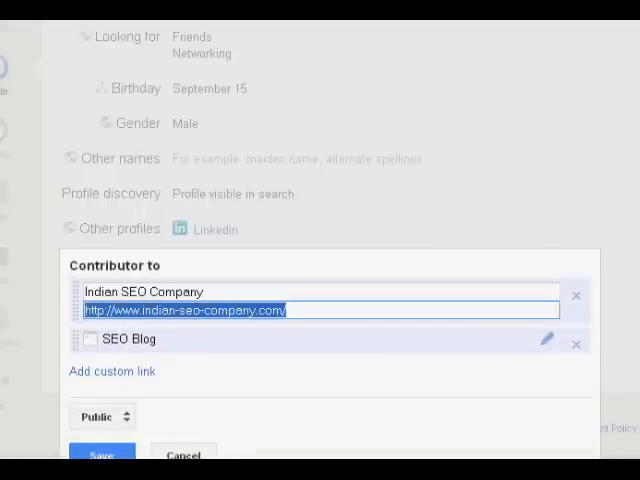
left_click(144, 292)
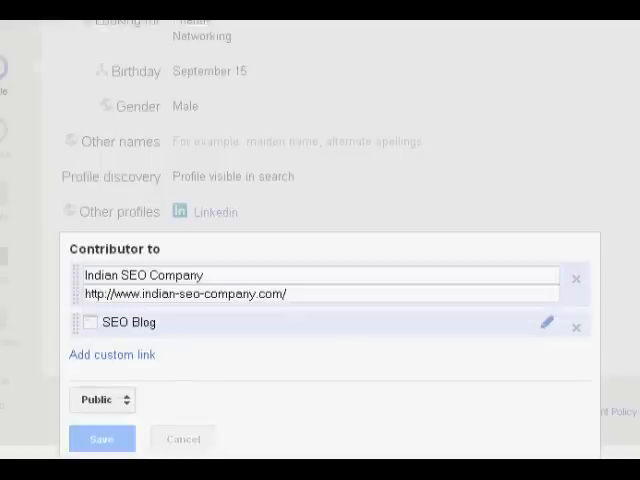
left_click(100, 440)
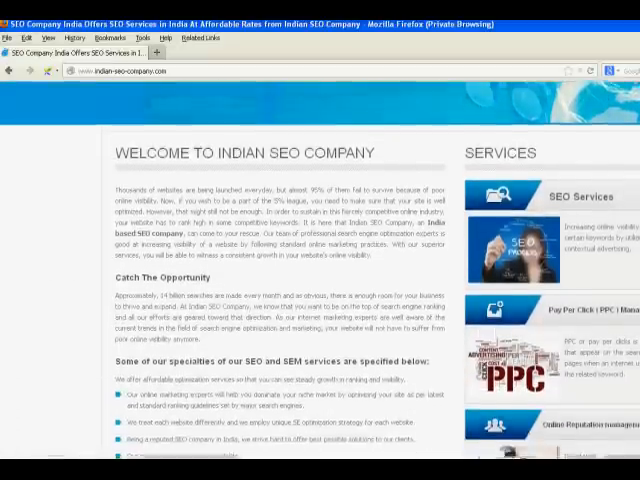
- Scroll down the Indian SEO Company home page before viewing its source
scroll("down", 3)
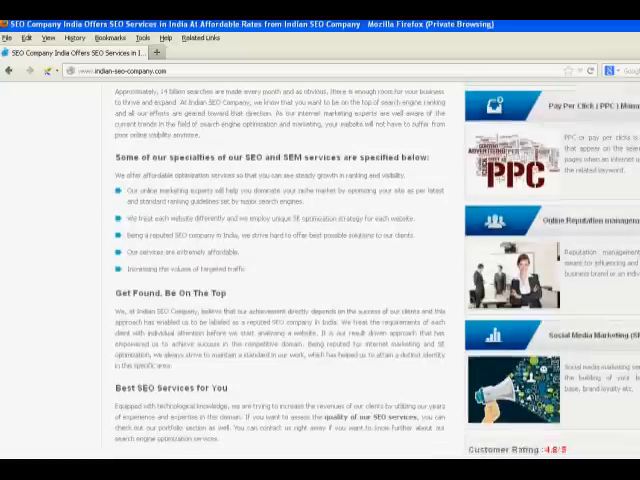
scroll("down", 3)
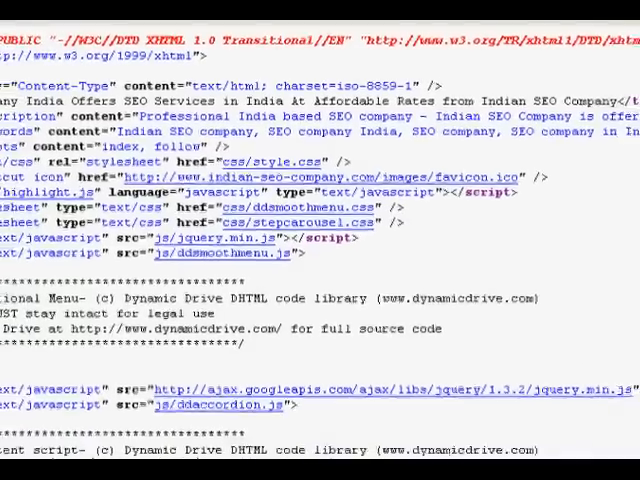
scroll("down", 3)
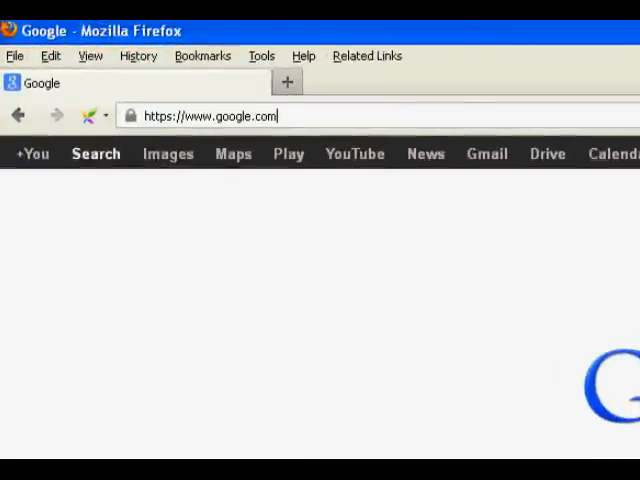
- Go to google.com/webmasters/tools/richsnippets to load the Structured Data Testing Tool
left_click(210, 116)
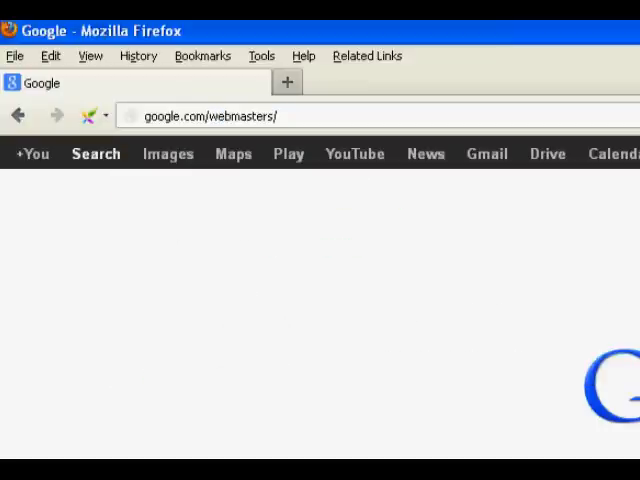
type("tools/")
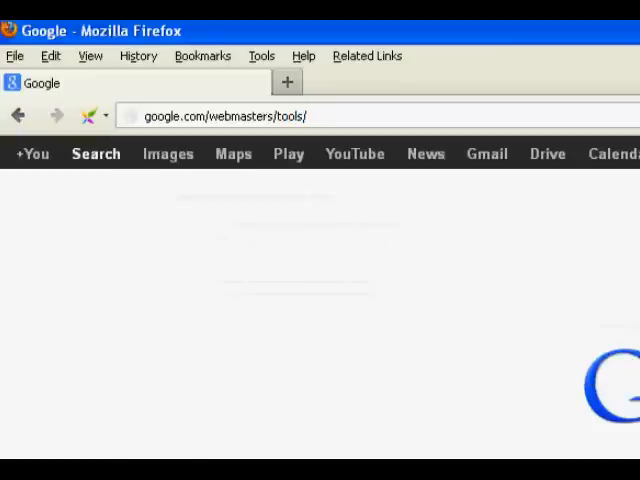
type("richsnippets")
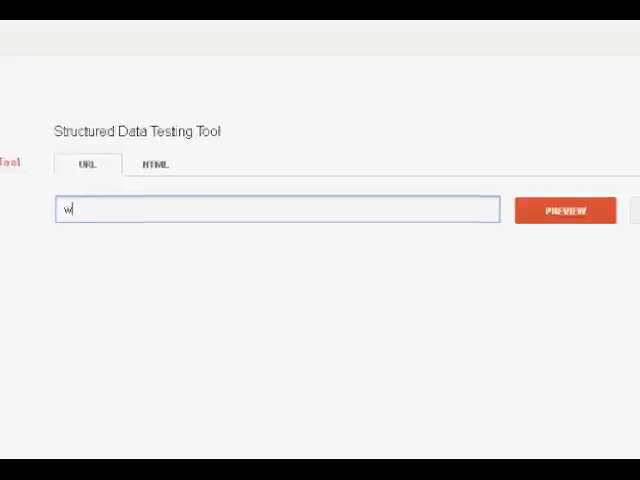
type("ww.indian")
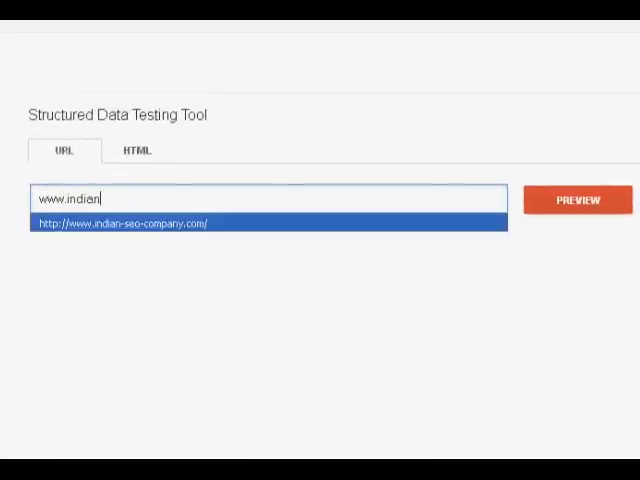
left_click(122, 222)
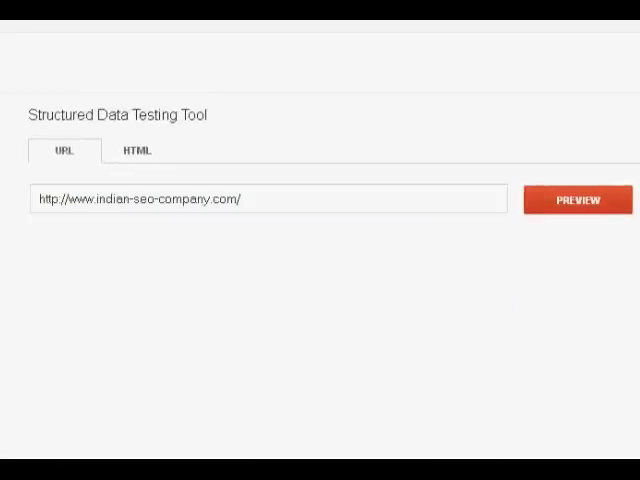
left_click(576, 200)
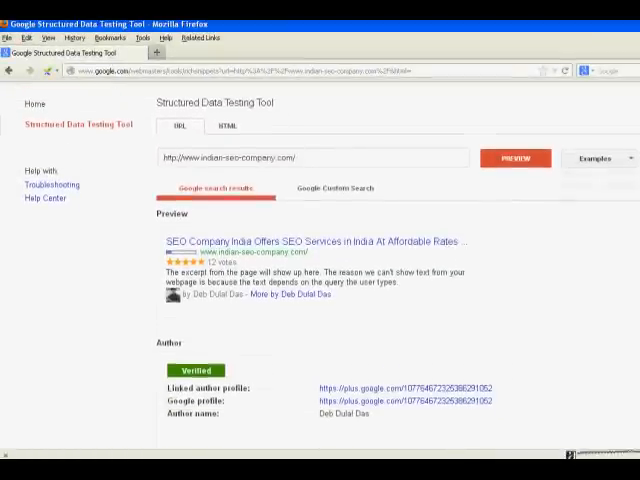
- Review the verified Author and Publisher results and extracted structured data
scroll("down", 3)
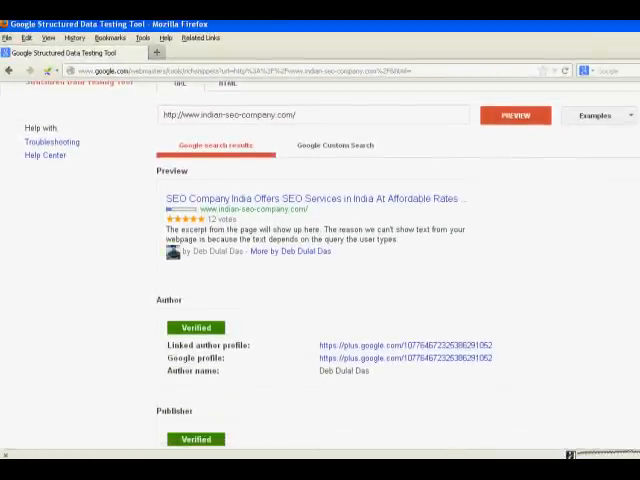
scroll("down", 3)
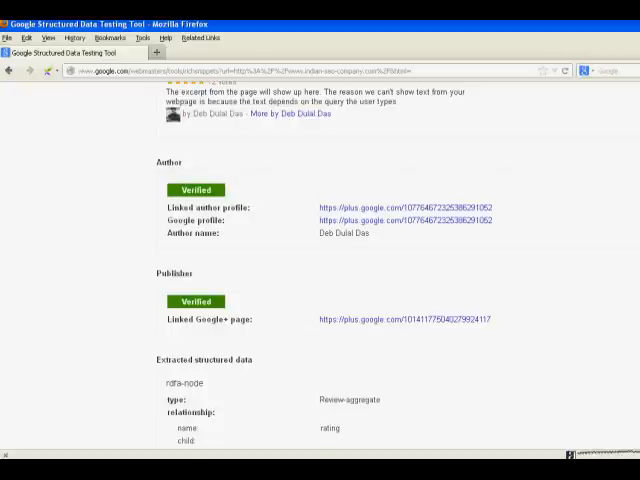
scroll("down", 3)
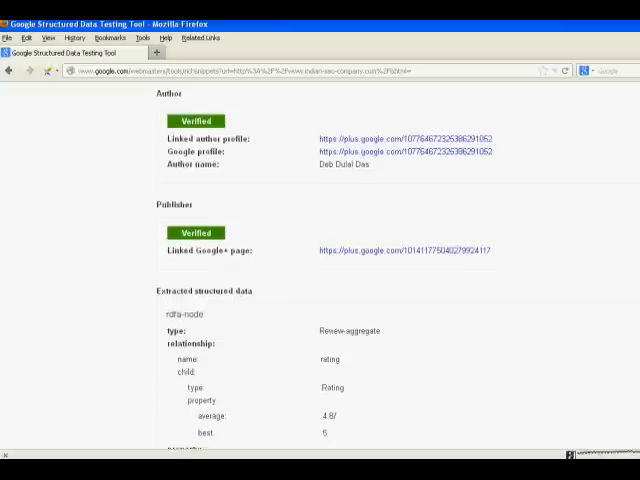